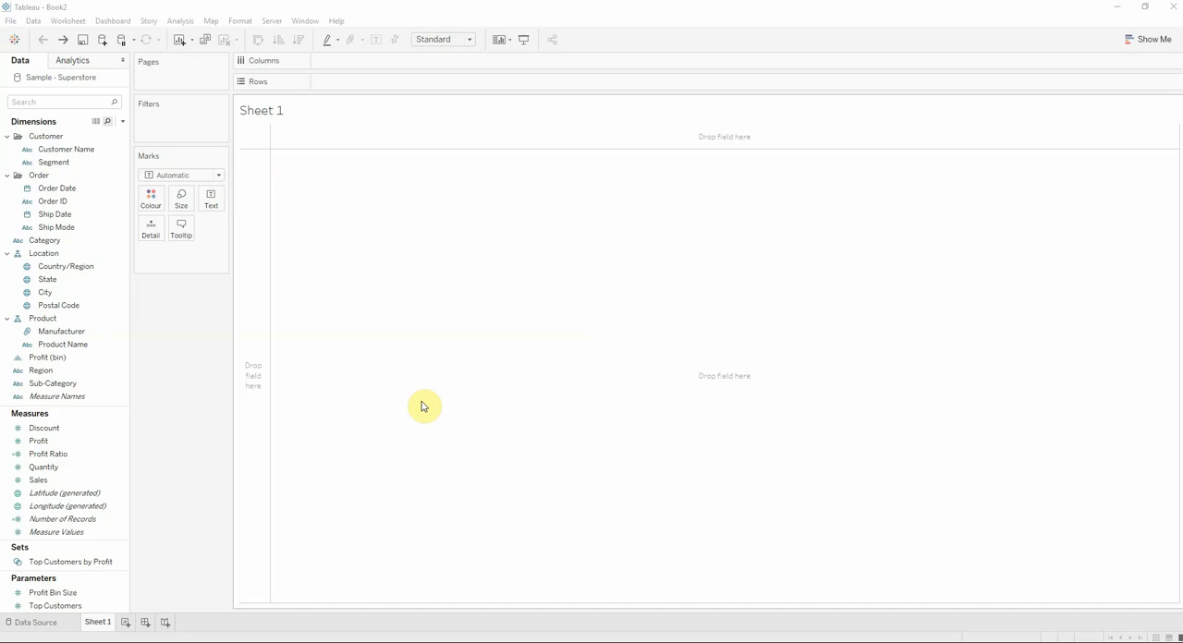
pyautogui.moveTo(41, 78)
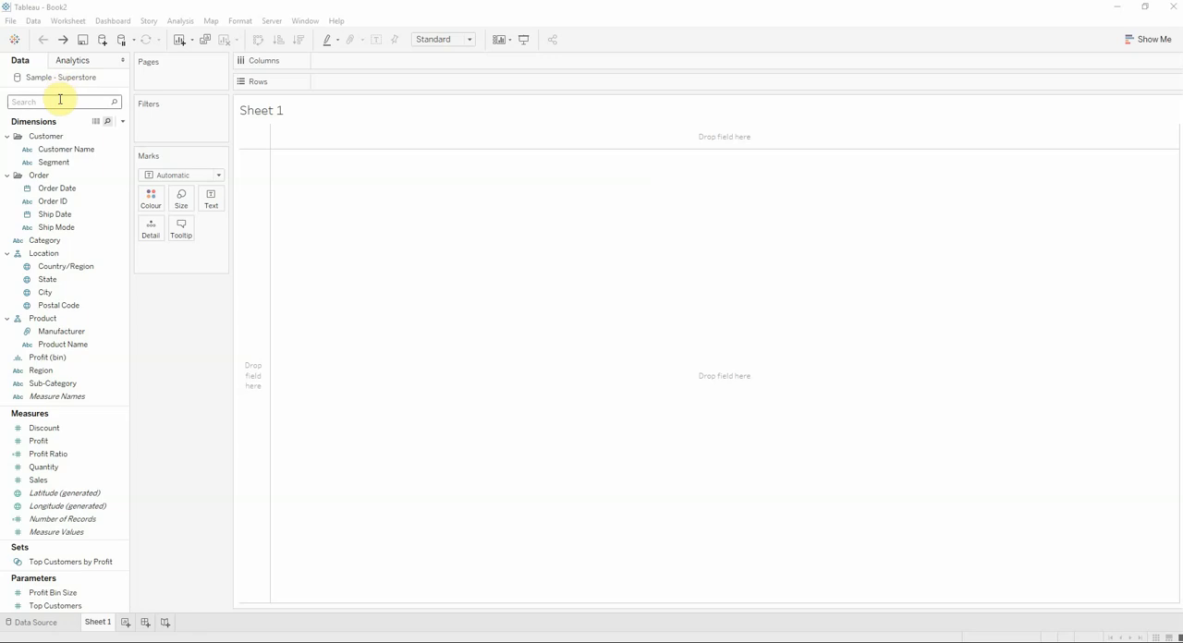
# Create a set named 'Category Set' from the Category dimension with no values chosen
pyautogui.write('category')
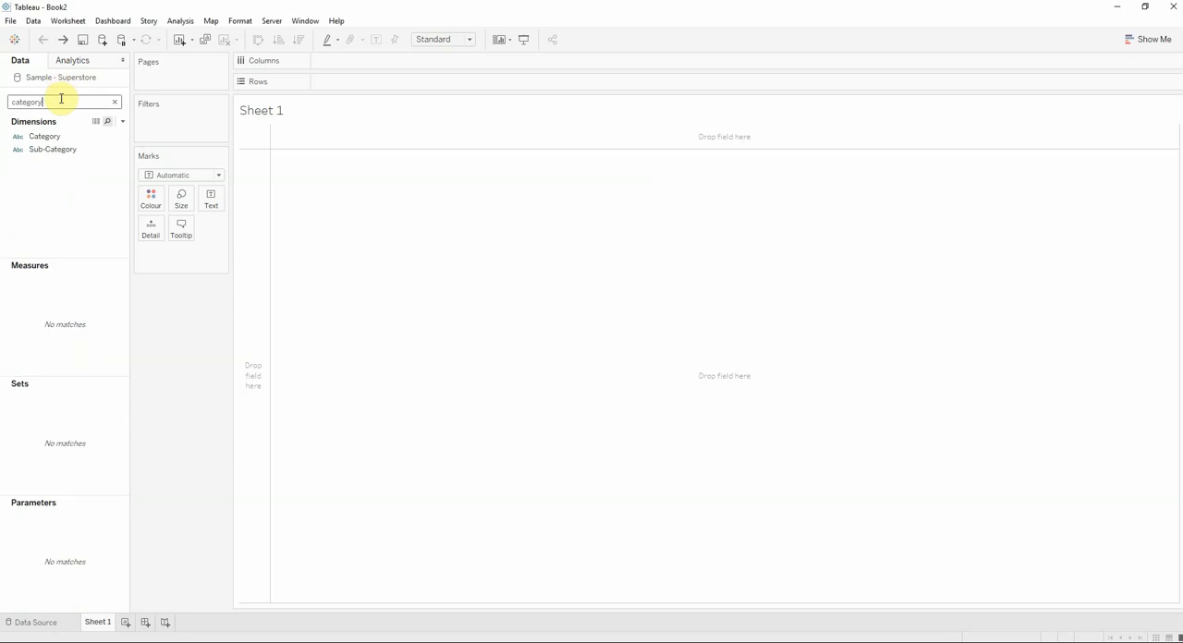
pyautogui.moveTo(64, 119)
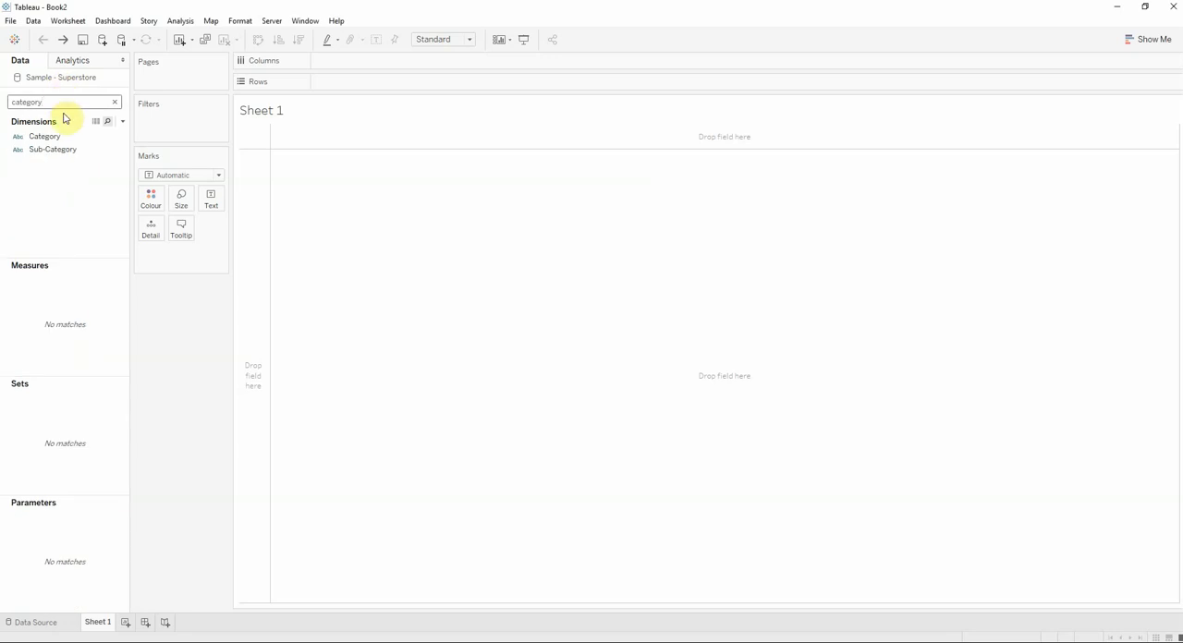
pyautogui.rightClick(45, 136)
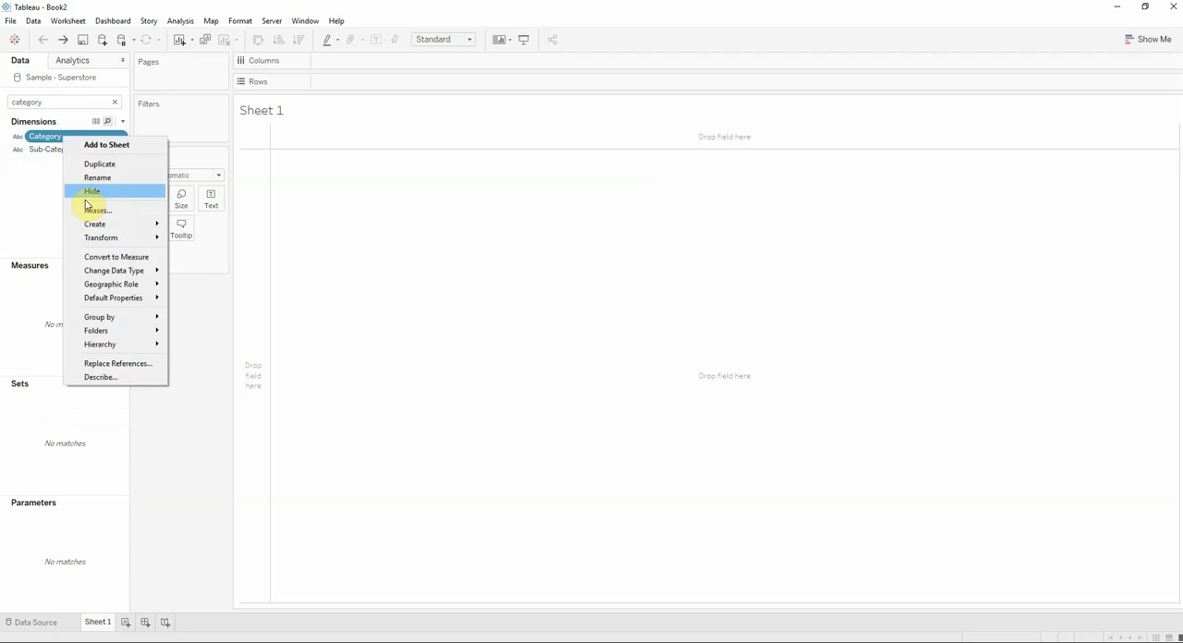
pyautogui.moveTo(94, 223)
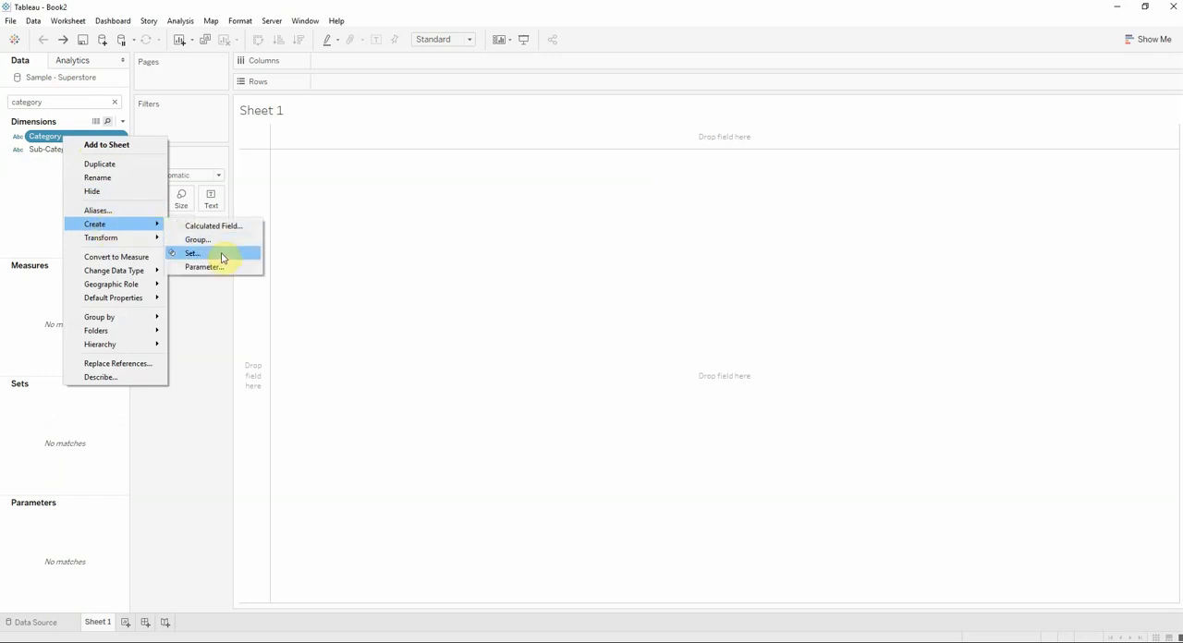
pyautogui.click(192, 253)
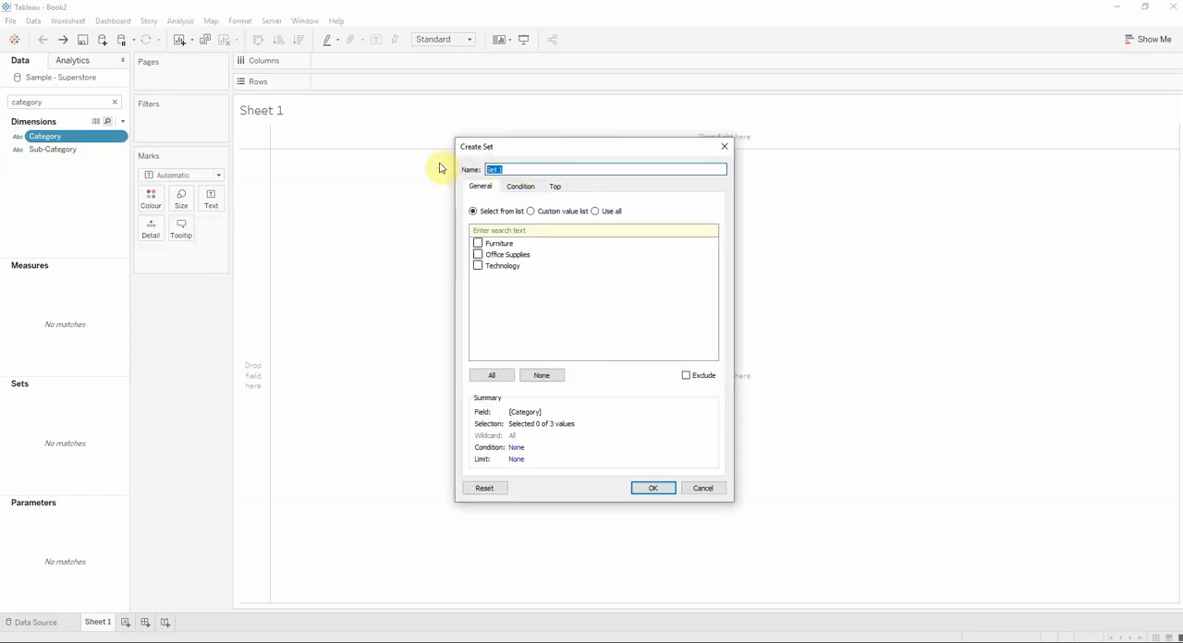
pyautogui.write('Category')
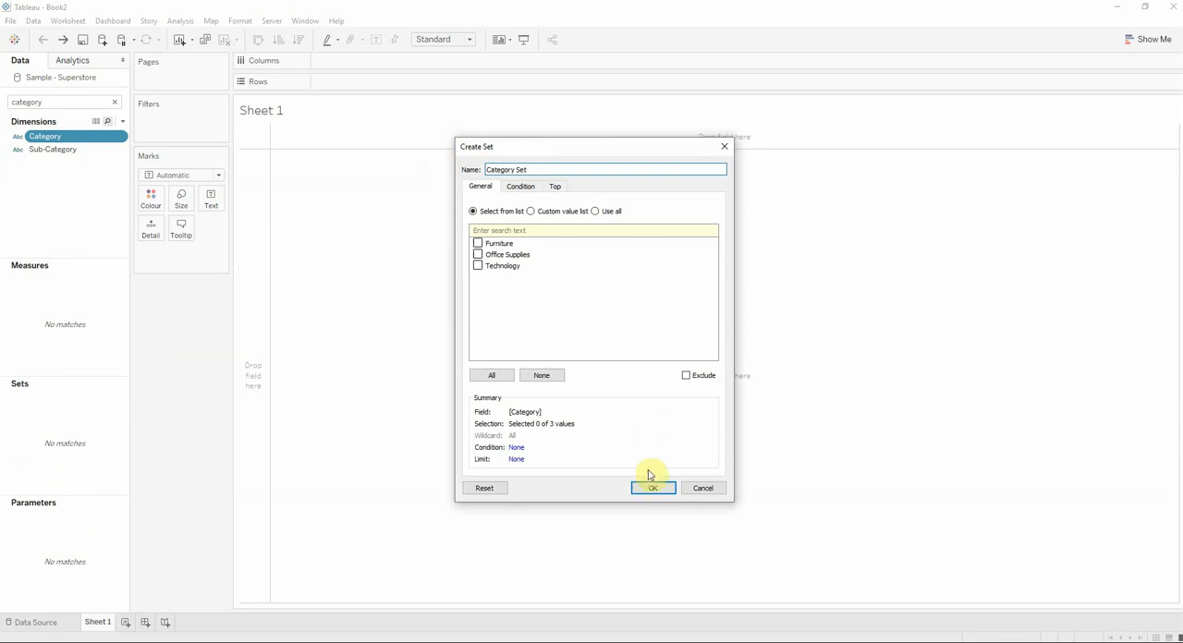
pyautogui.click(653, 488)
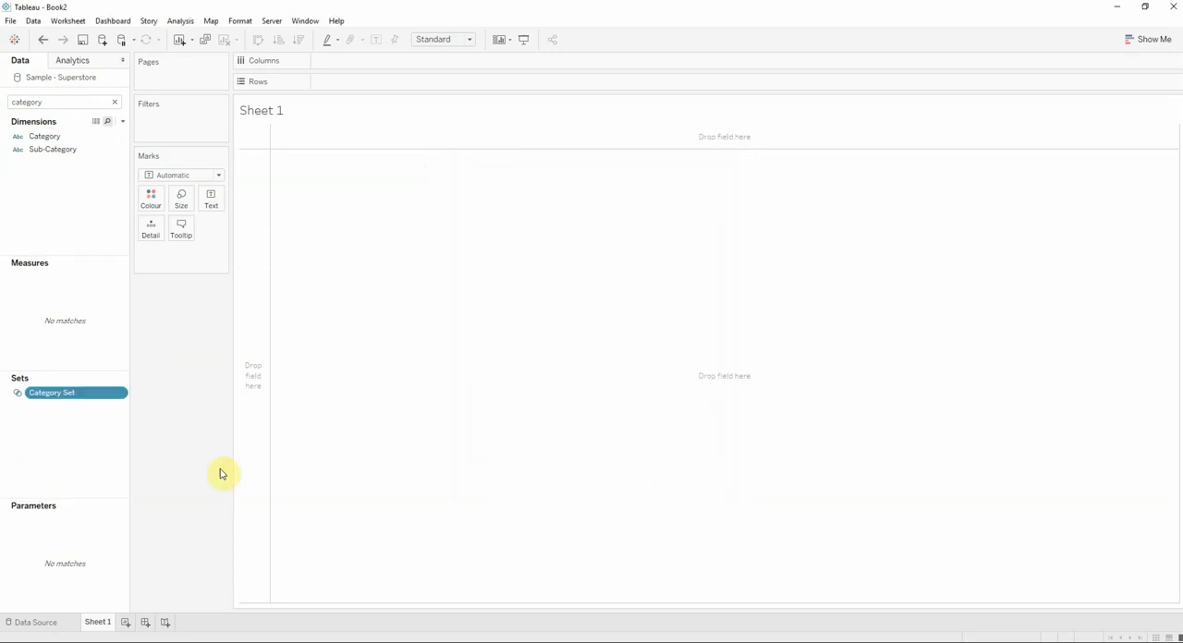
pyautogui.moveTo(111, 435)
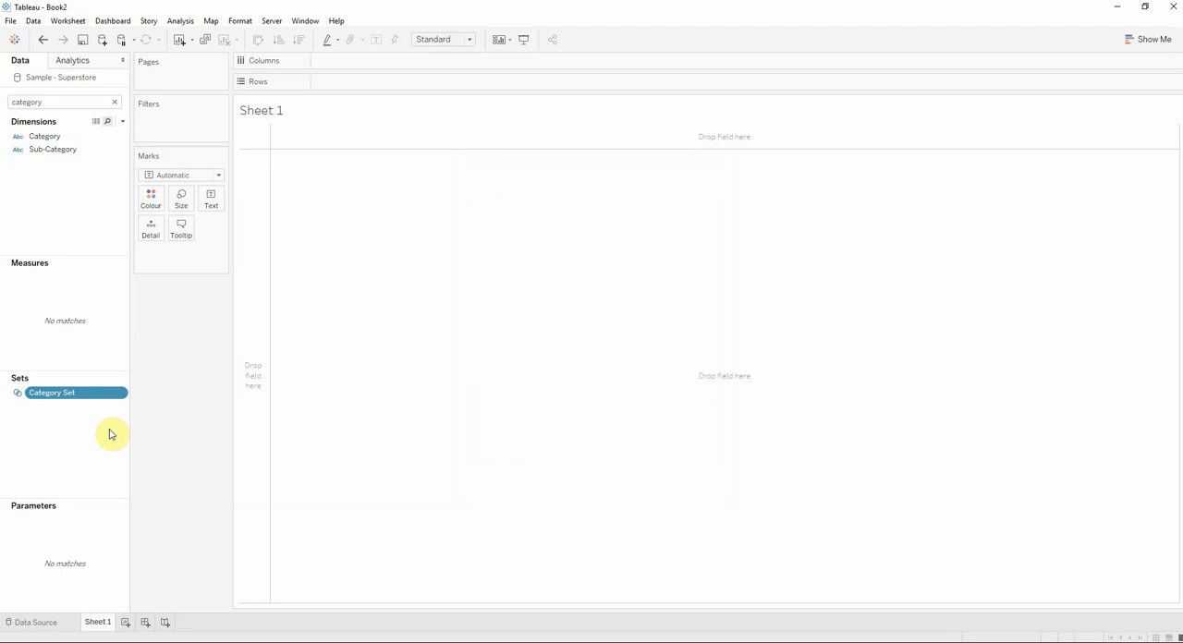
pyautogui.moveTo(96, 268)
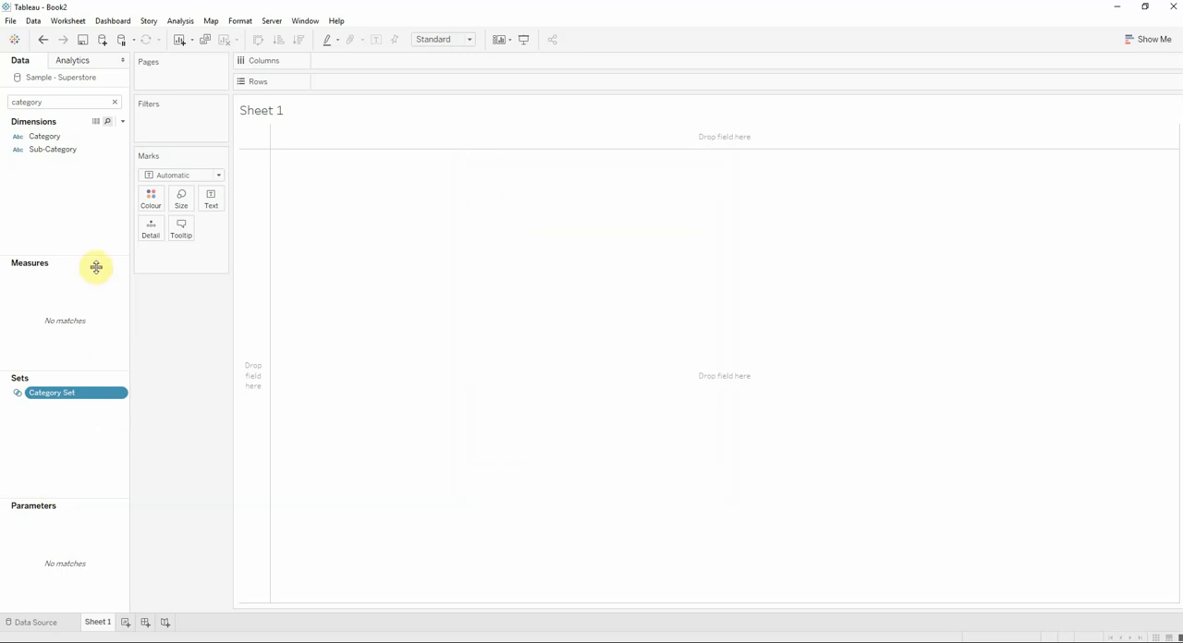
# Add calculated field 'Drill to Subcategory': IF [Category Set] THEN [Sub-Category] ELSE [Category] END
pyautogui.click(122, 122)
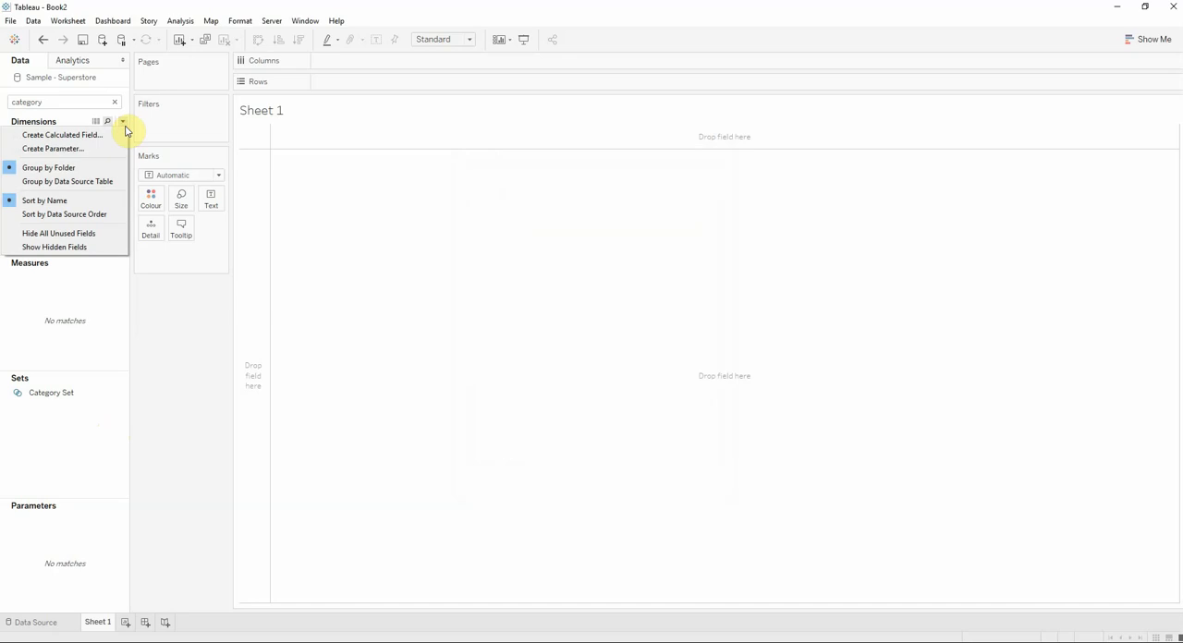
pyautogui.moveTo(63, 135)
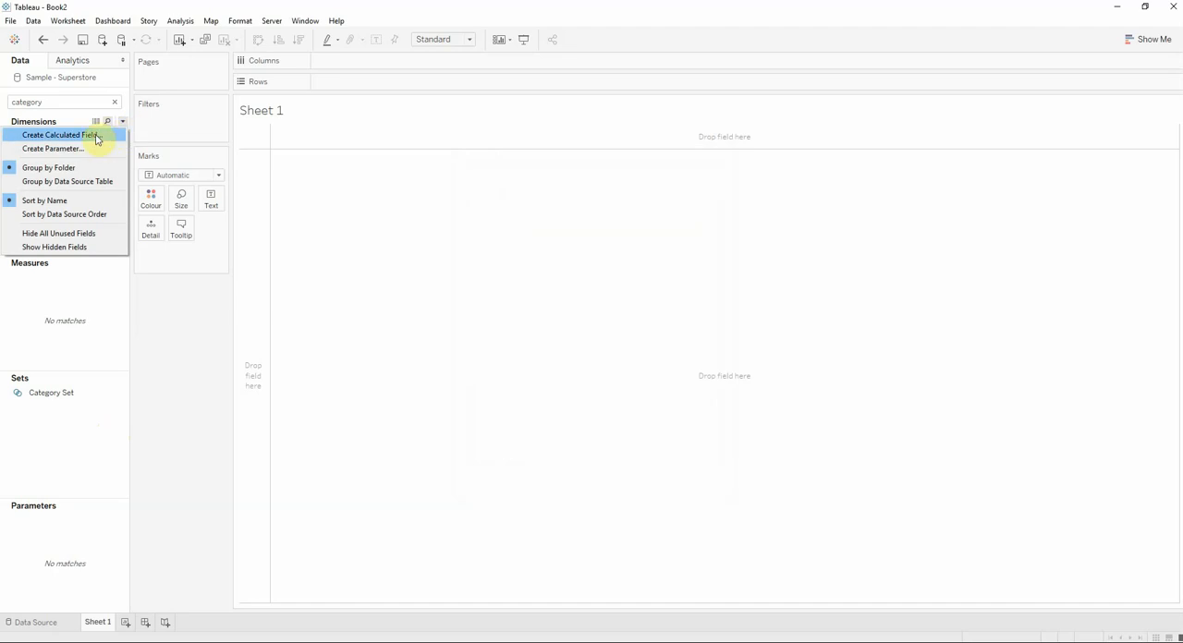
pyautogui.click(61, 135)
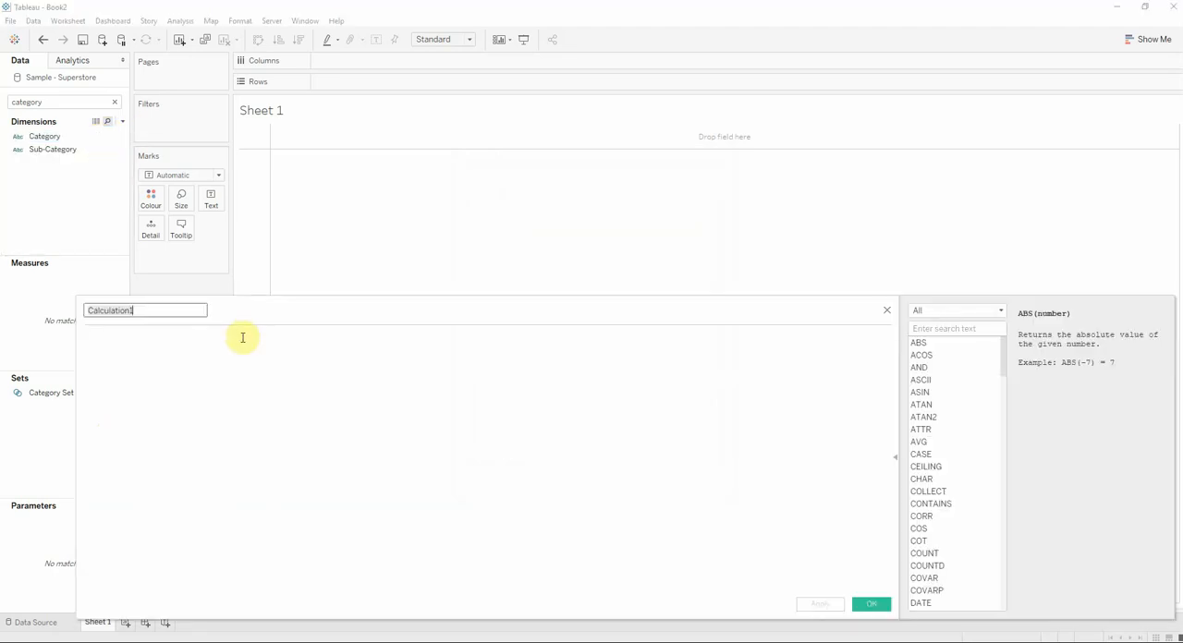
pyautogui.write('Drill to Subcategory')
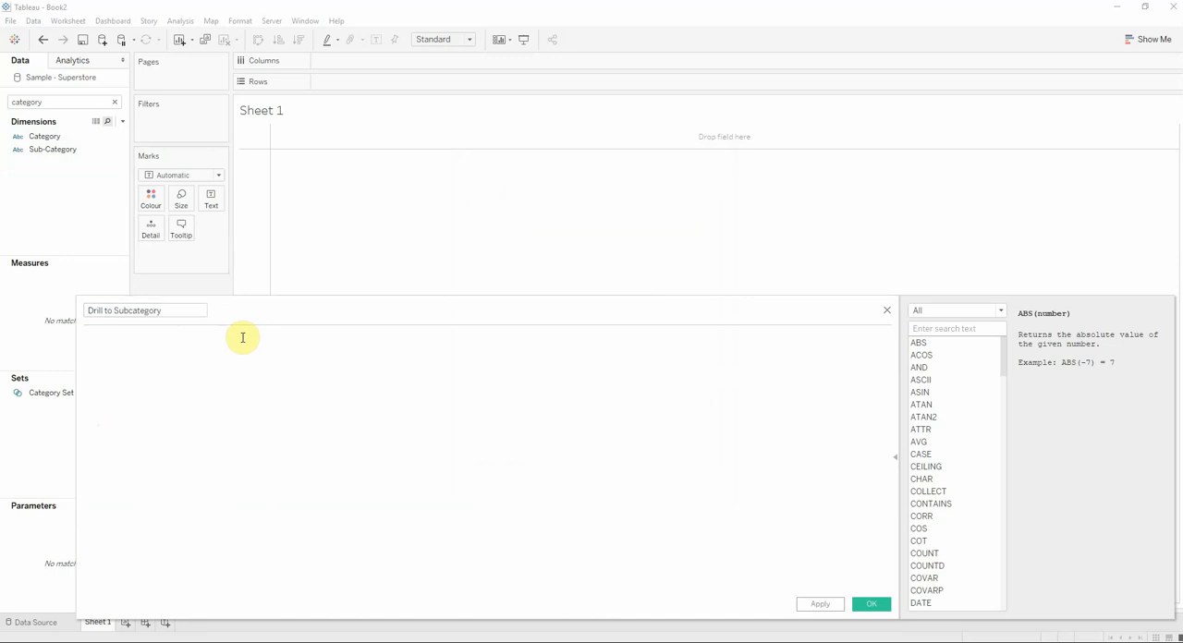
pyautogui.write('if cate')
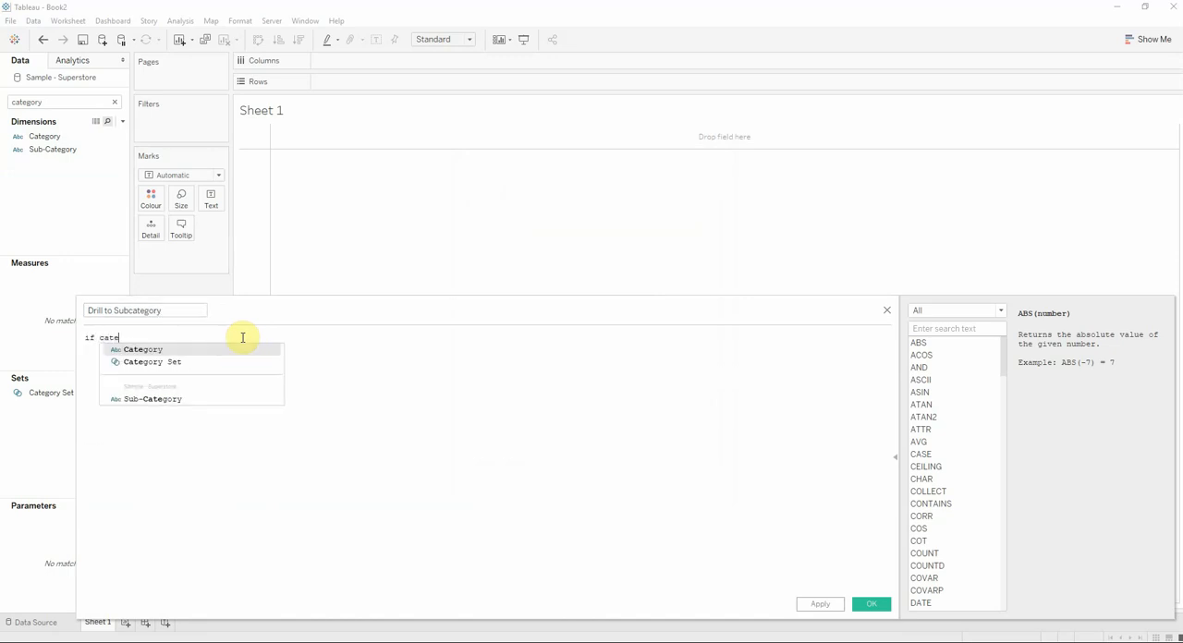
pyautogui.click(151, 362)
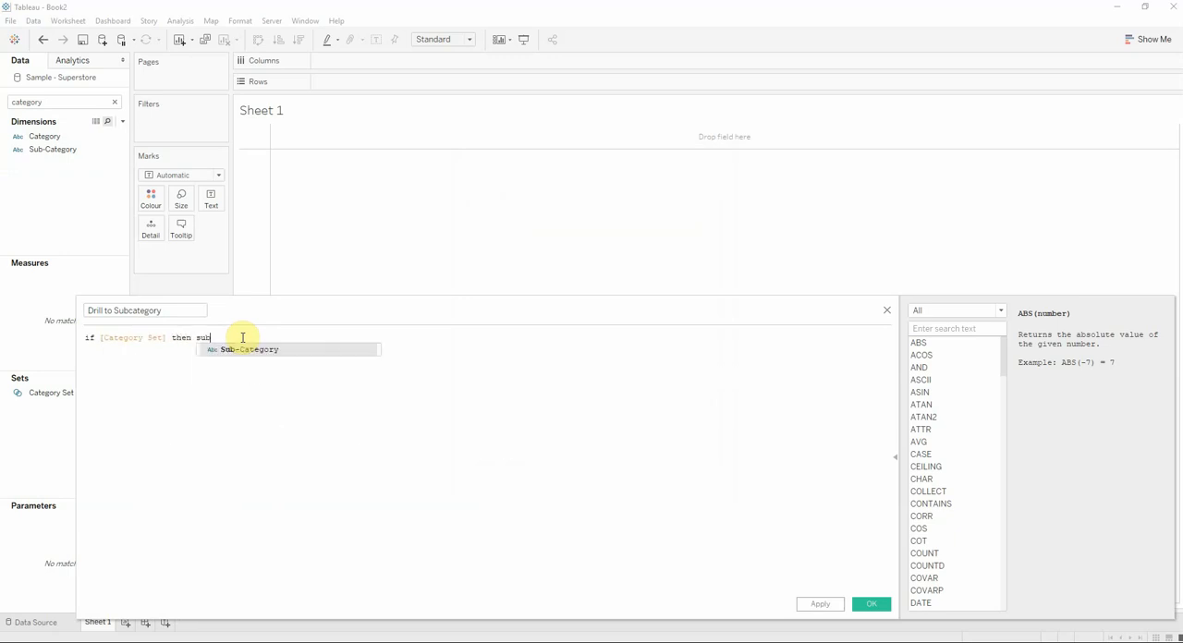
pyautogui.write('[Sub-Category] else c')
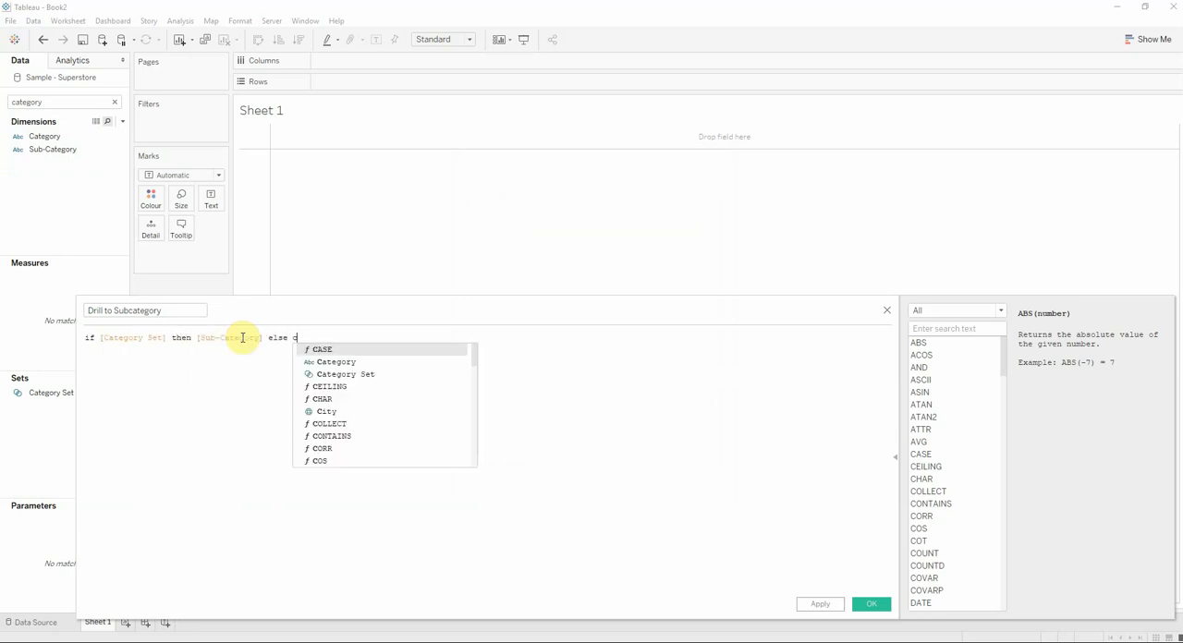
pyautogui.write('[Category] end')
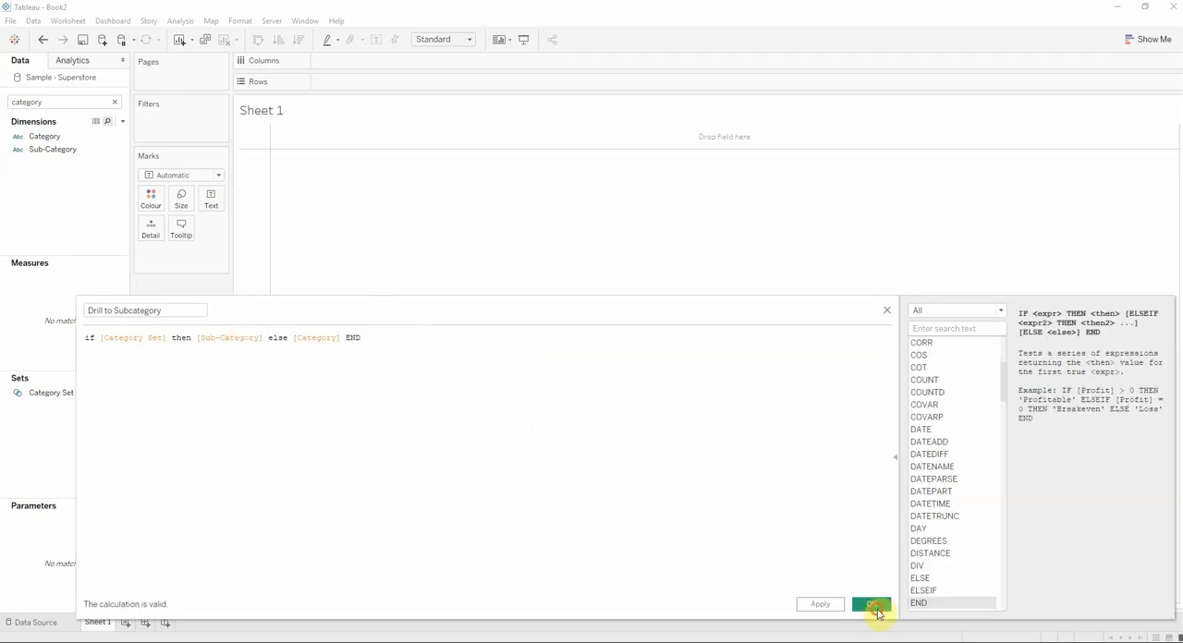
pyautogui.click(873, 604)
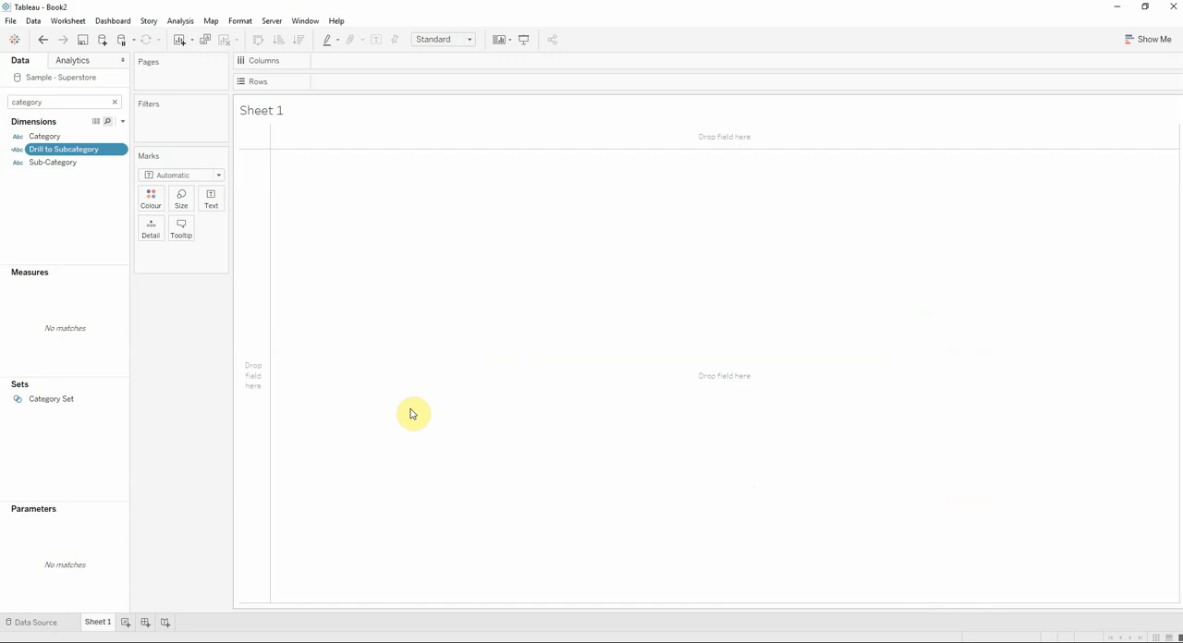
pyautogui.moveTo(176, 303)
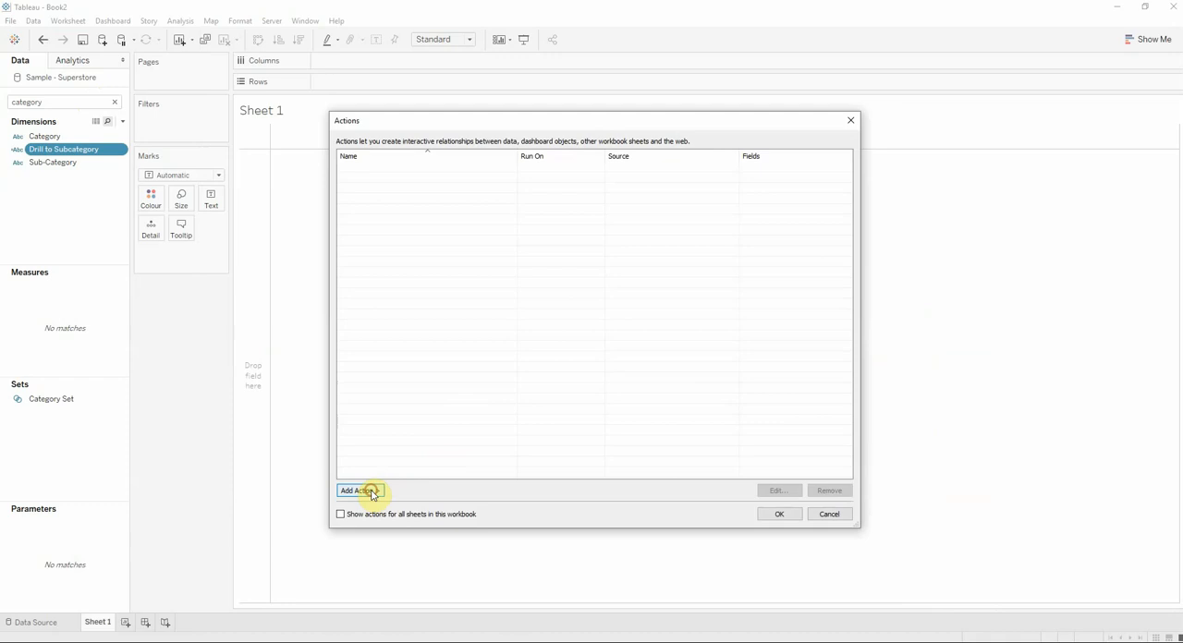
# Add a Change Set Values action 'Subcategory Drill' targeting Sample - Superstore / Category Set
pyautogui.click(358, 490)
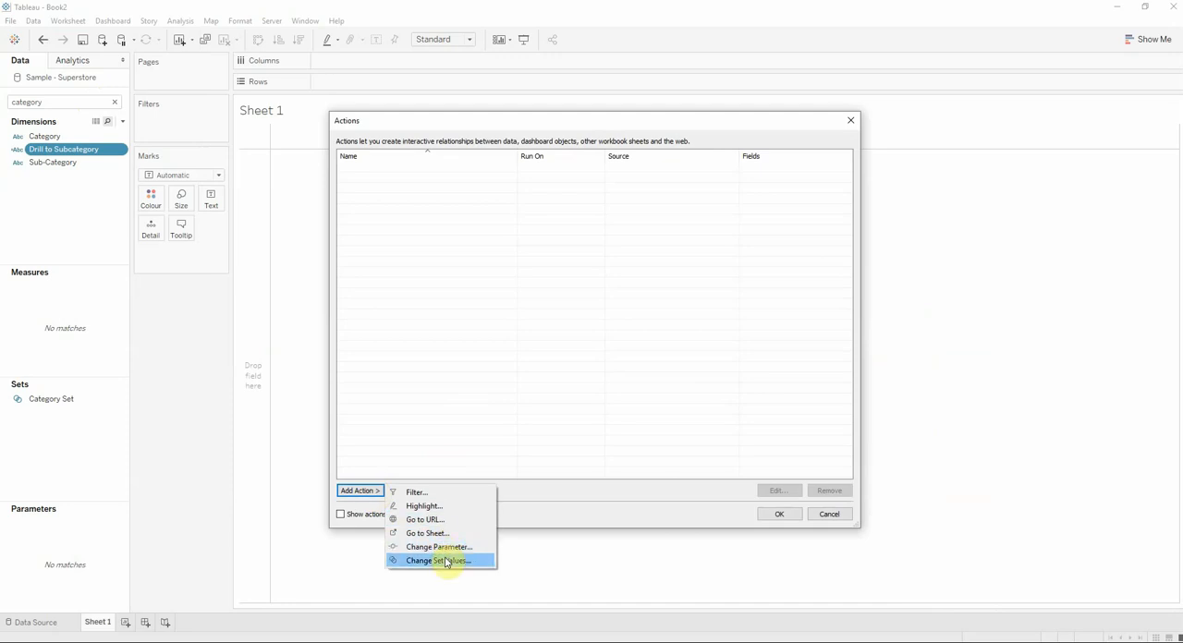
pyautogui.click(439, 562)
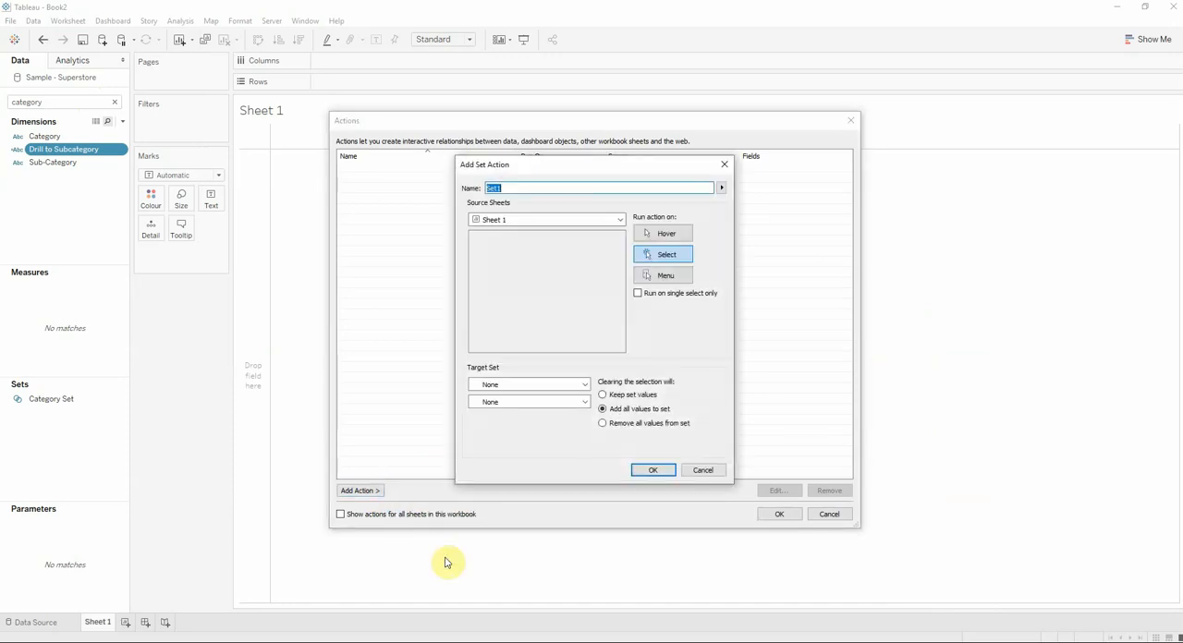
pyautogui.write('Subcategory Drill')
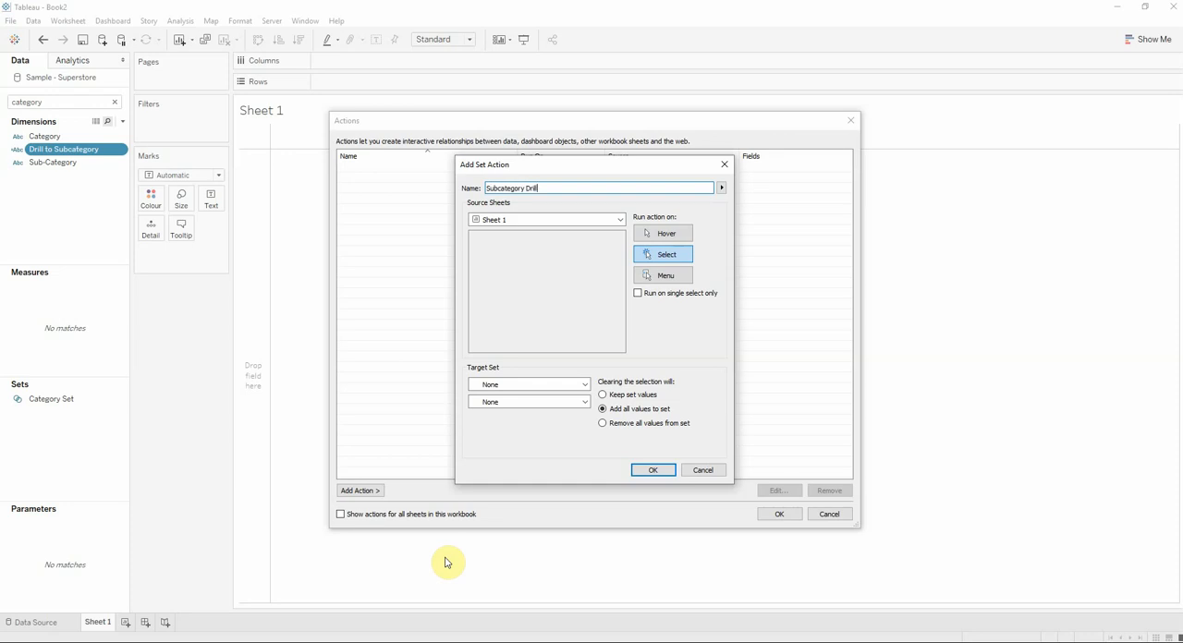
pyautogui.moveTo(558, 231)
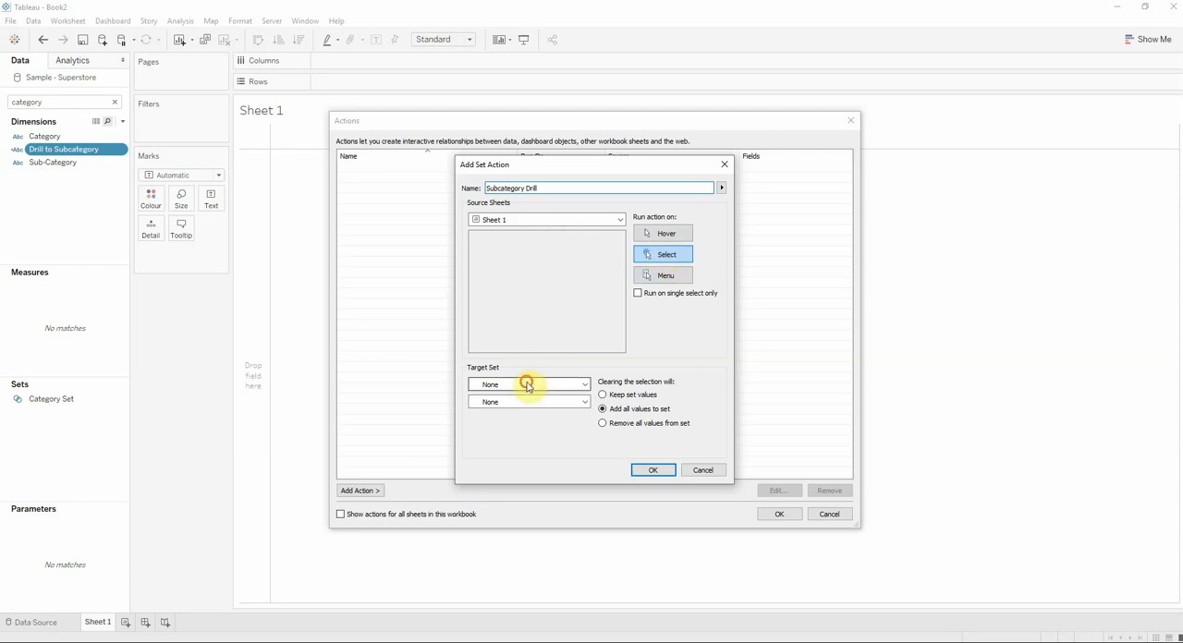
pyautogui.click(527, 385)
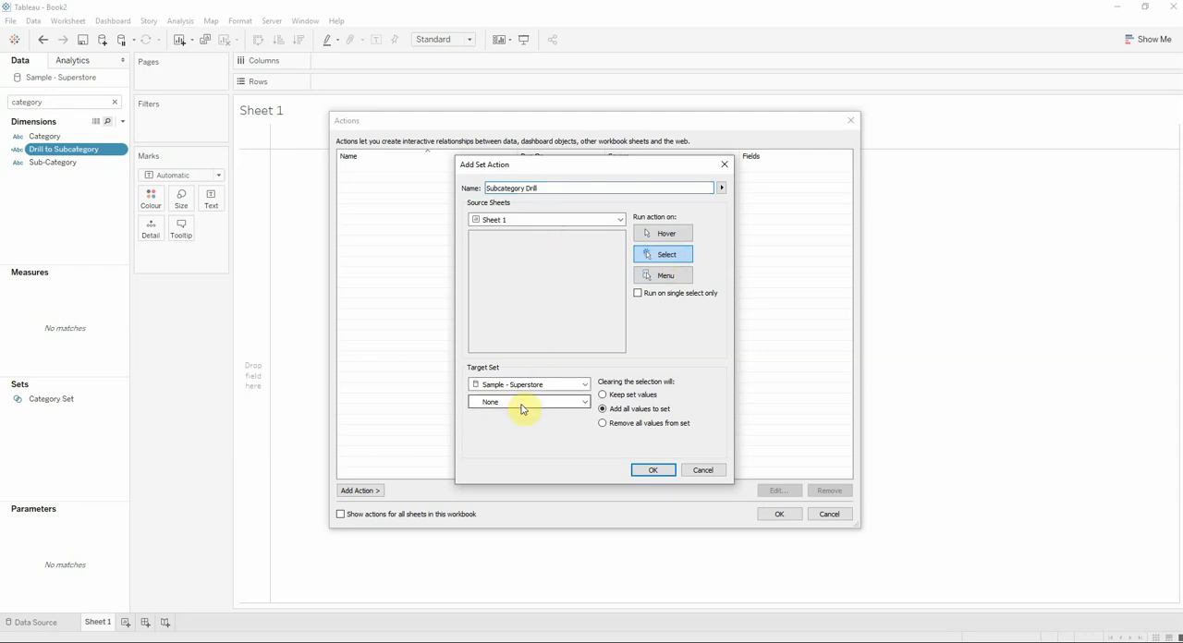
pyautogui.click(529, 401)
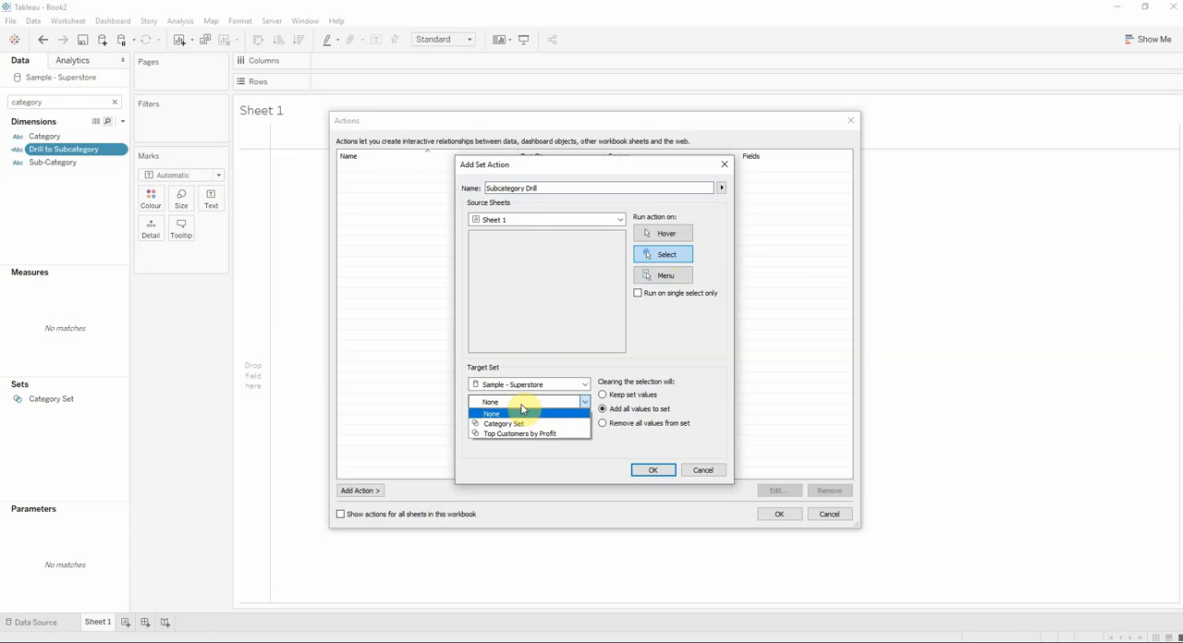
pyautogui.click(505, 423)
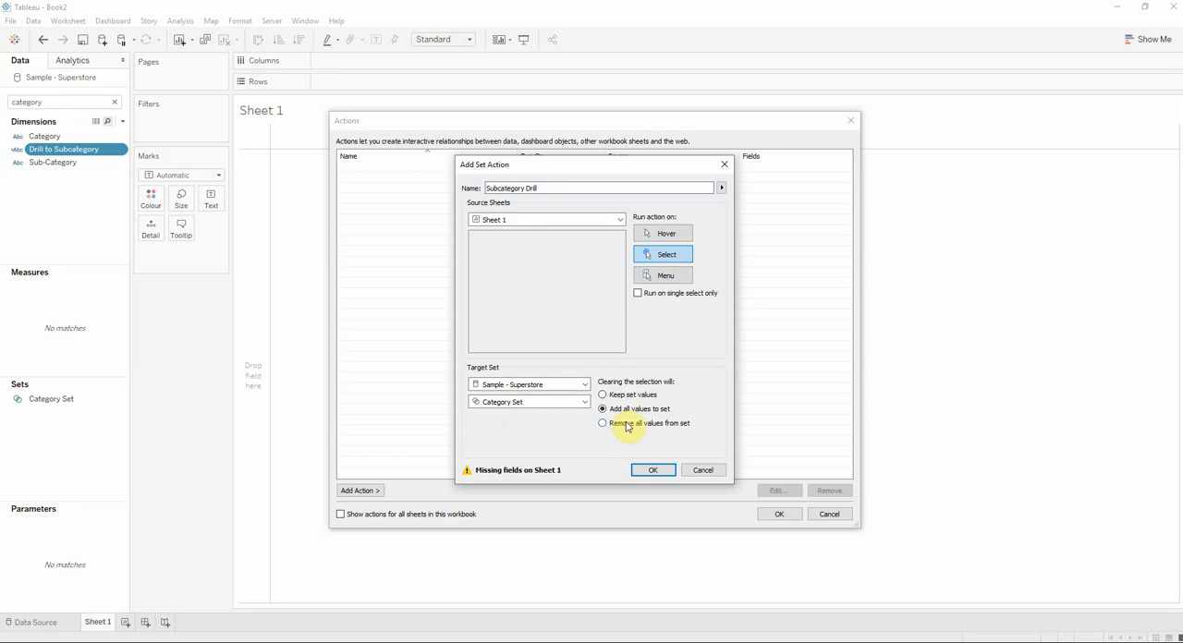
# Set the action to remove all values from the set when cleared and confirm it
pyautogui.click(603, 423)
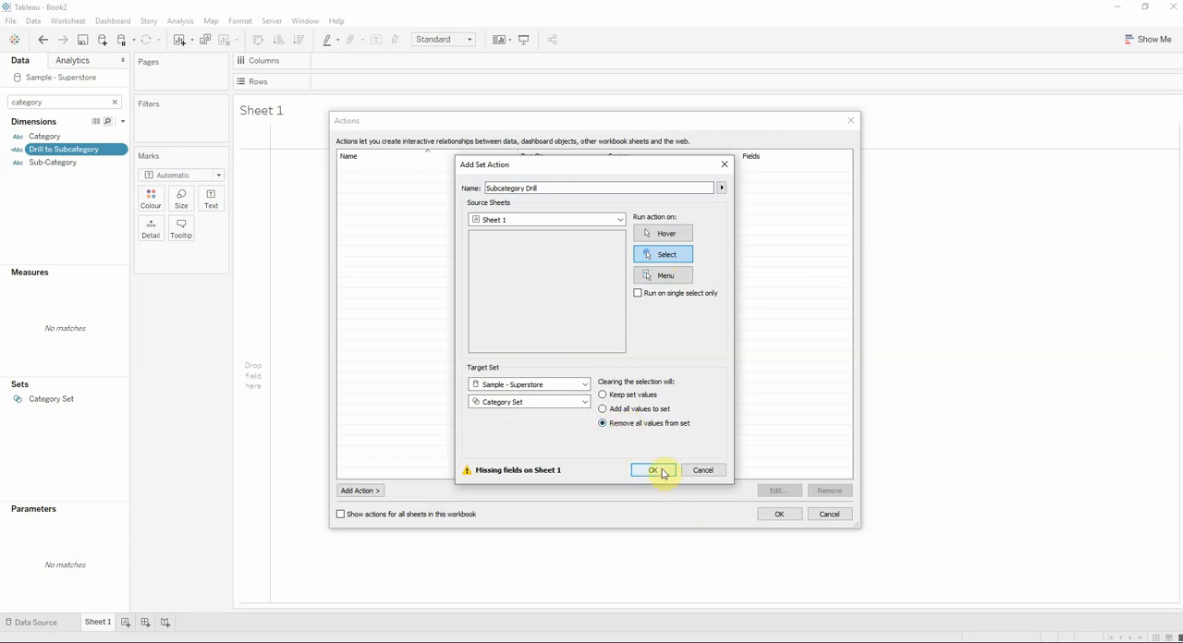
pyautogui.click(654, 470)
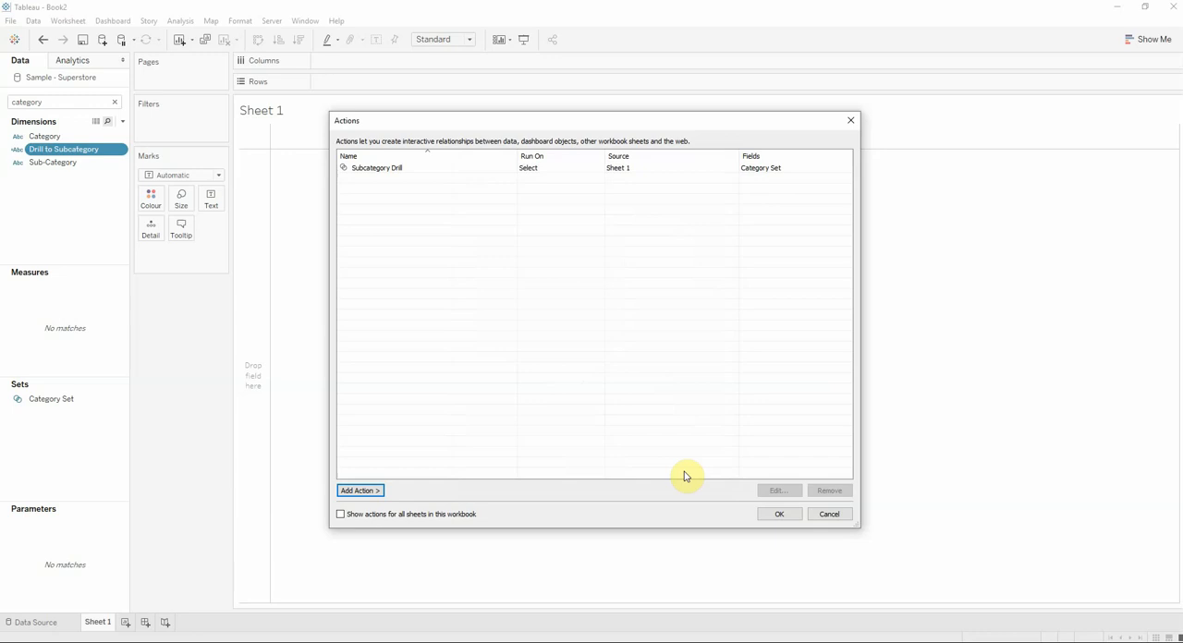
pyautogui.click(780, 514)
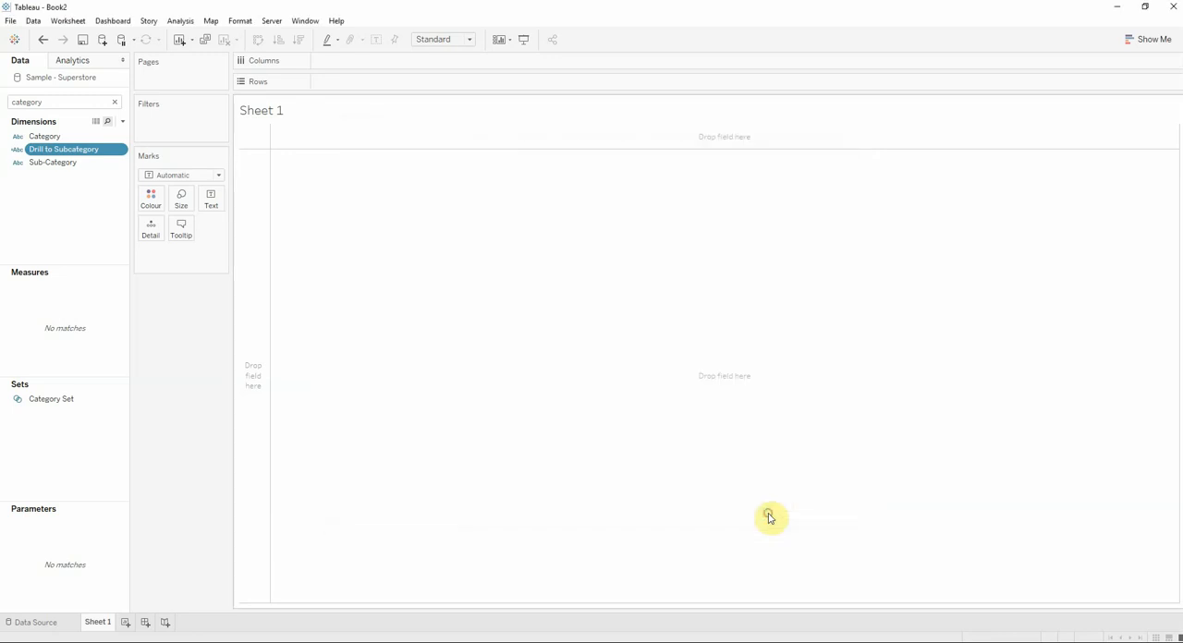
# Place Category and Drill to Subcategory on Rows
pyautogui.click(44, 137)
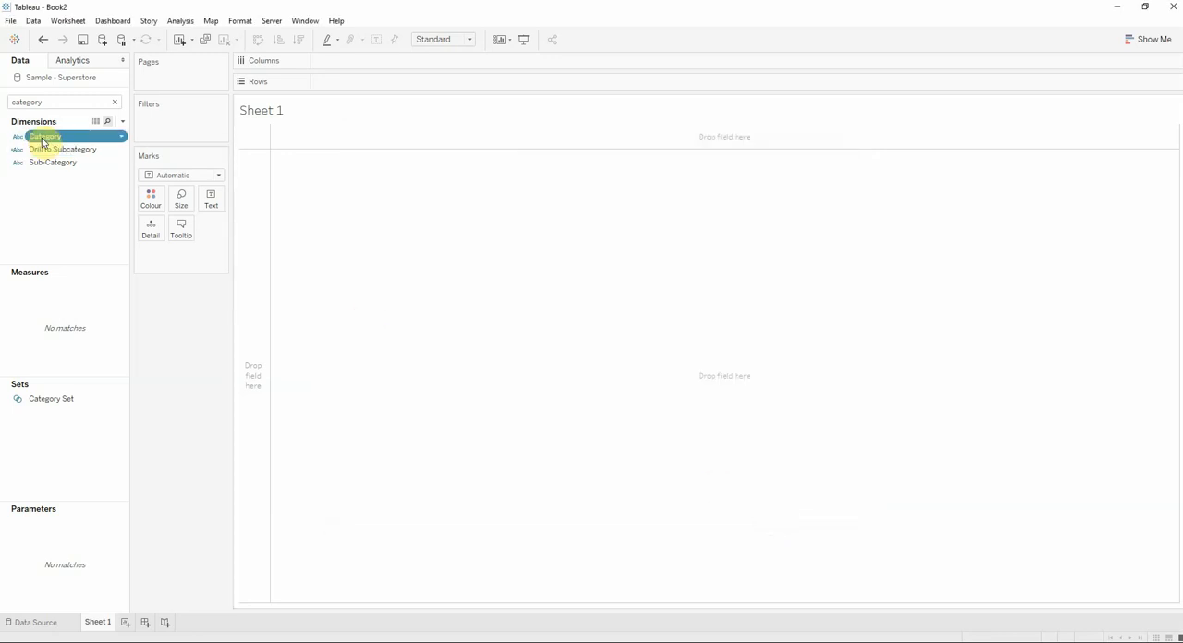
pyautogui.moveTo(44, 137); pyautogui.dragTo(333, 82)
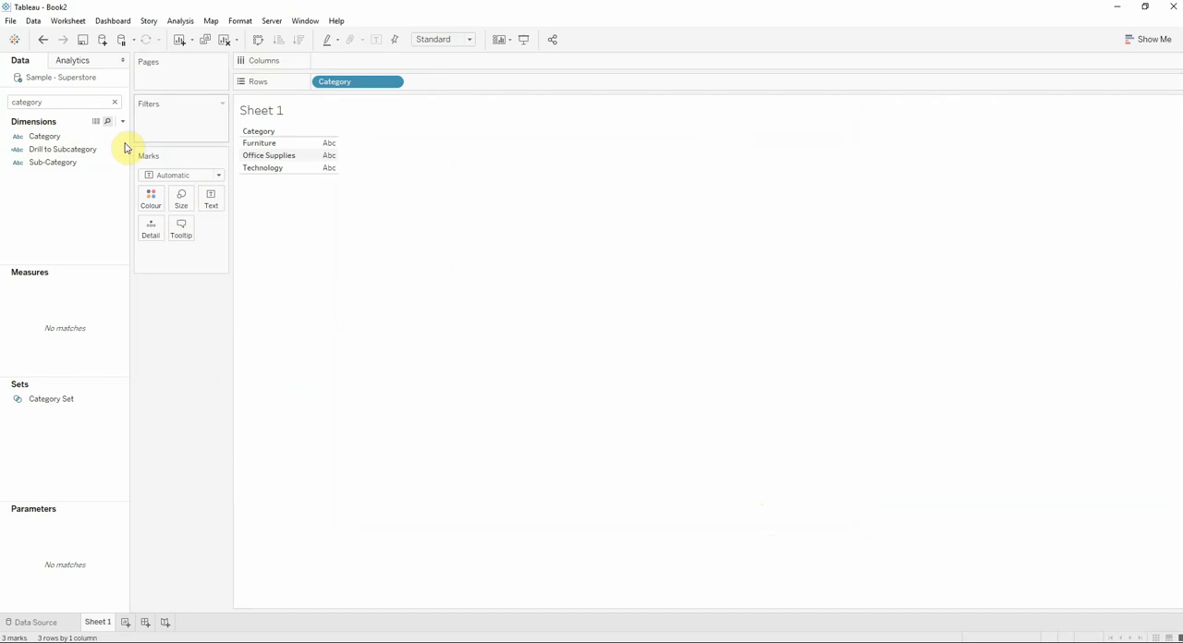
pyautogui.moveTo(63, 148); pyautogui.dragTo(453, 82)
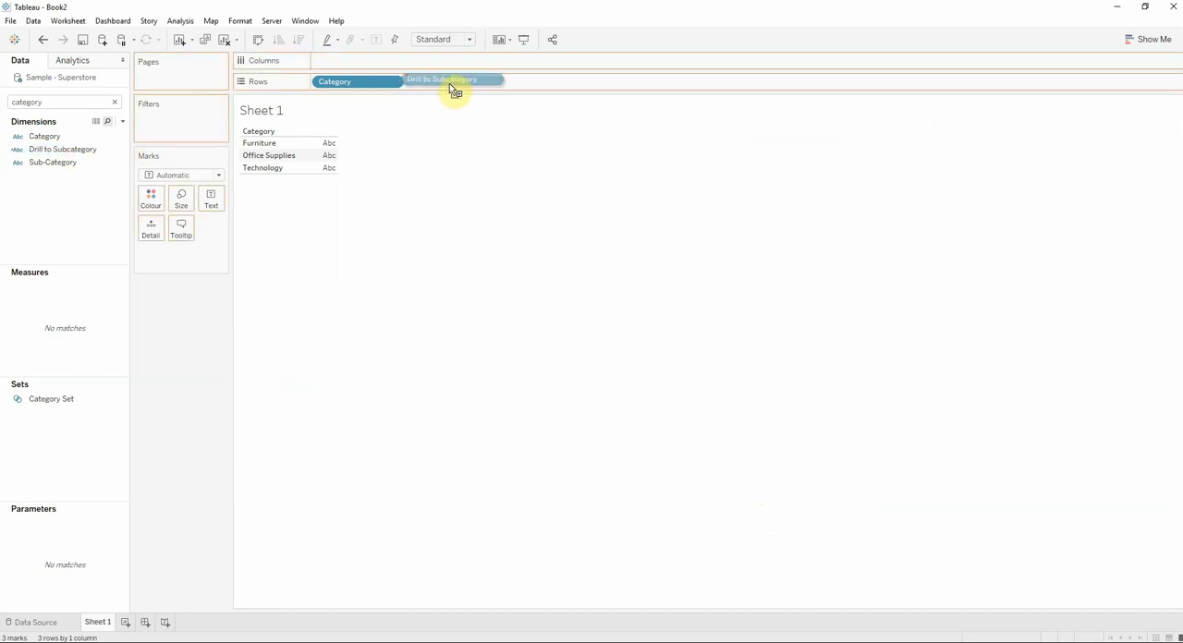
# Plot SUM(Profit) on Columns as bars
pyautogui.moveTo(453, 89); pyautogui.dragTo(451, 81)
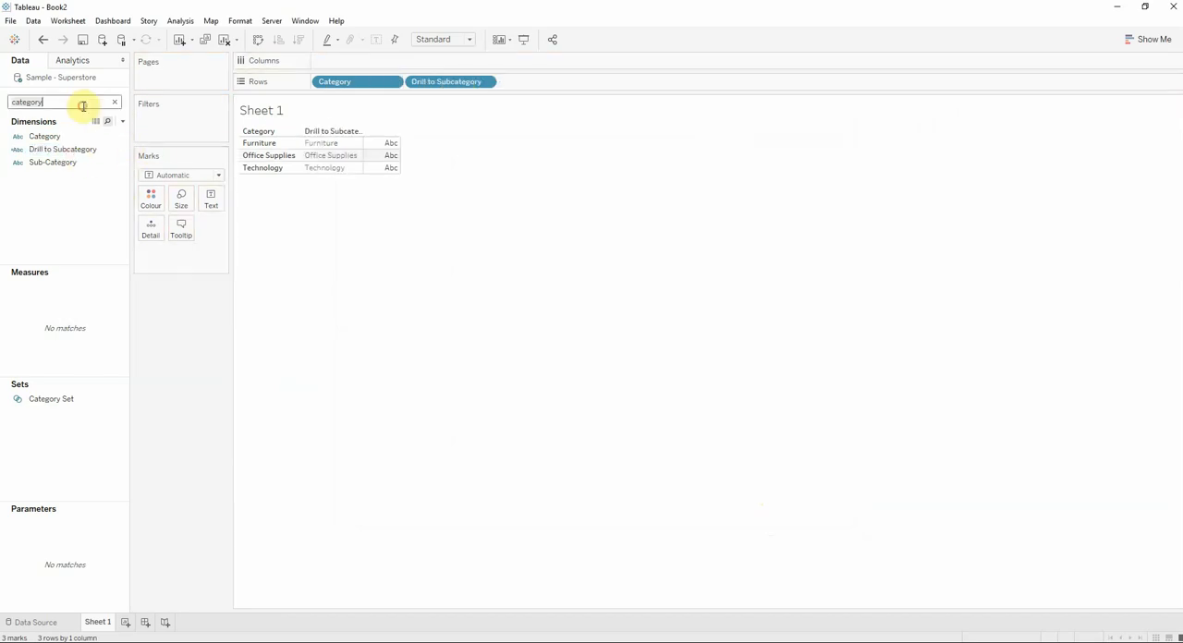
pyautogui.write('profit')
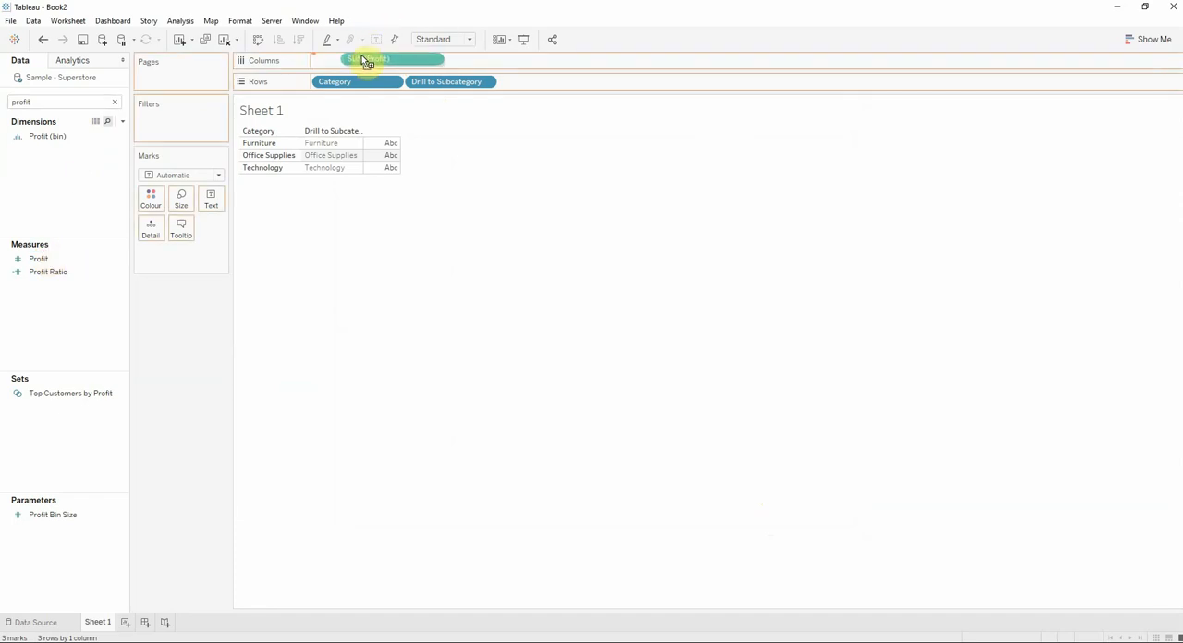
pyautogui.moveTo(366, 59); pyautogui.dragTo(366, 59)
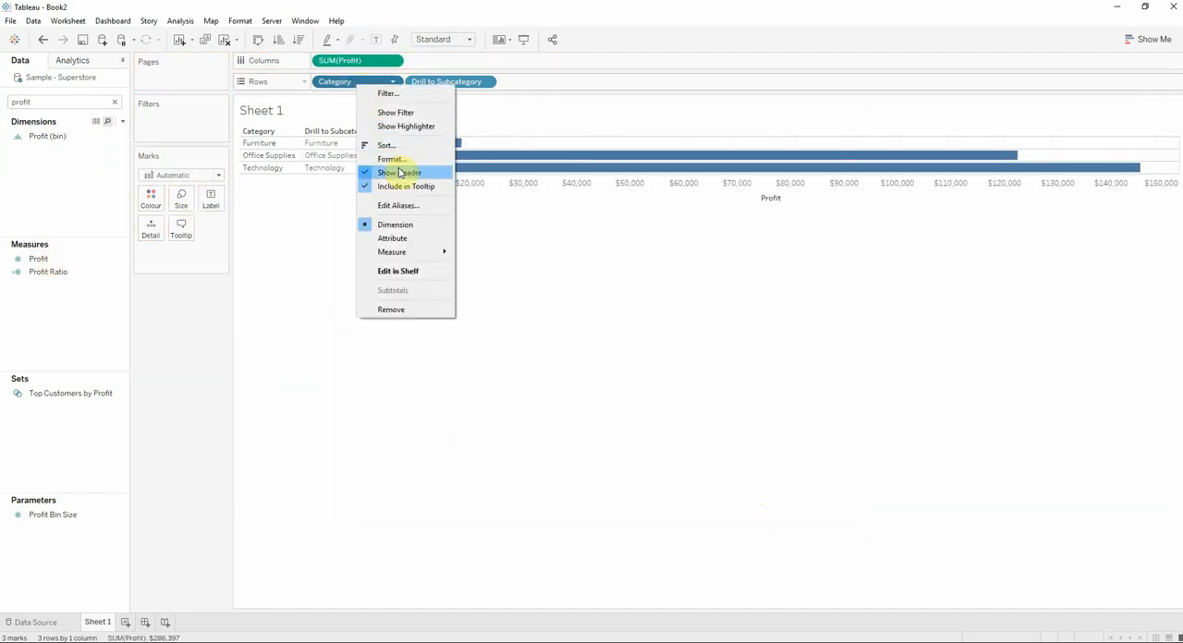
# Hide the Category header so only Drill to Subcategory labels show, then bring up Show Me
pyautogui.click(399, 174)
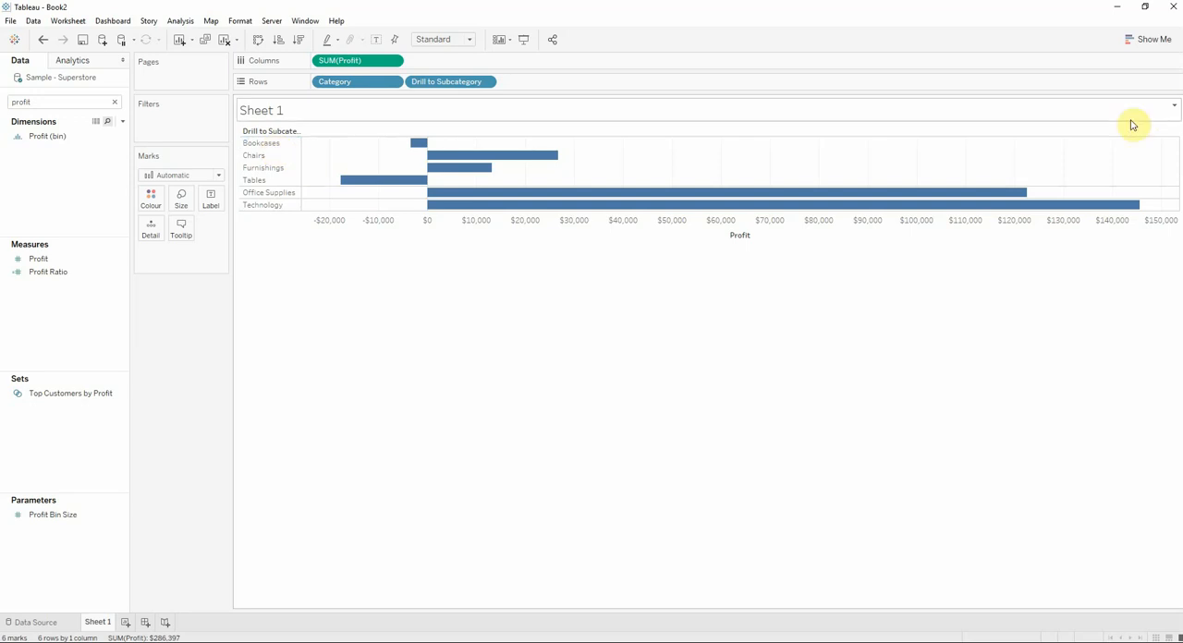
pyautogui.click(1153, 39)
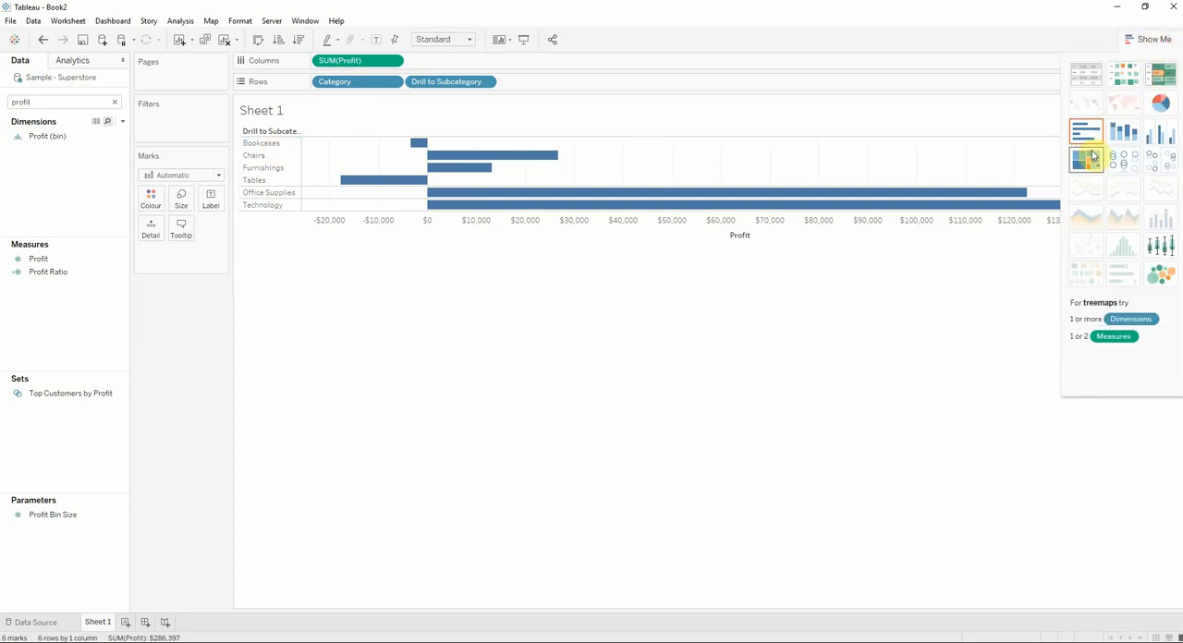